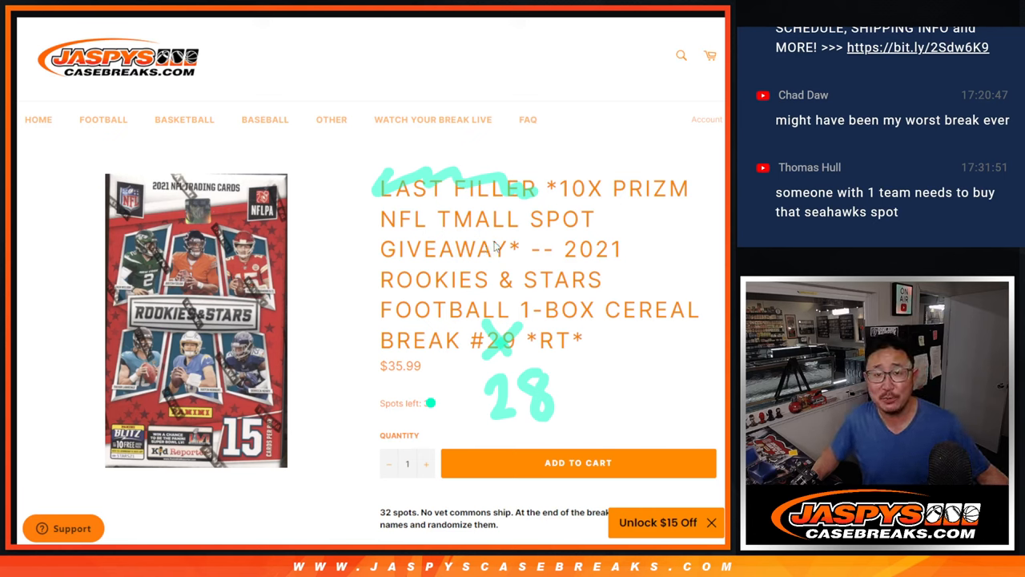
mouse_move(625, 275)
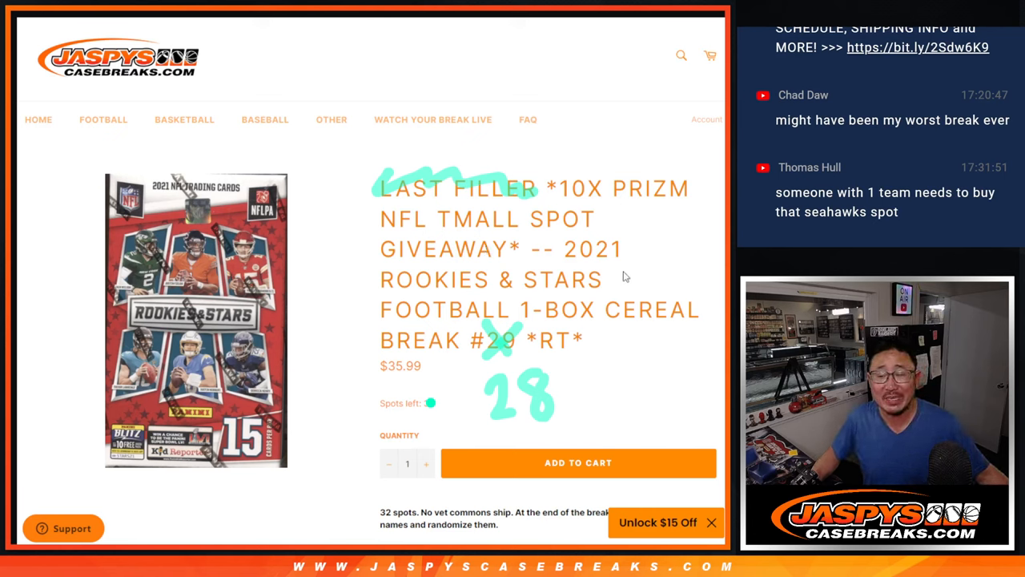
mouse_move(483, 371)
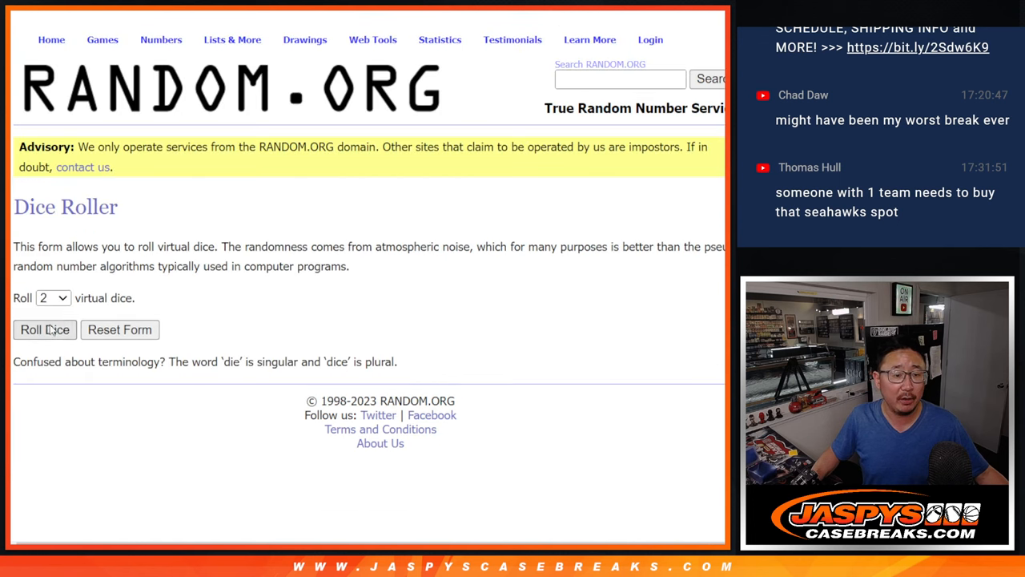
Shuffle the 32 break participant names in the List Randomizer, then reshuffle them again.
click(45, 330)
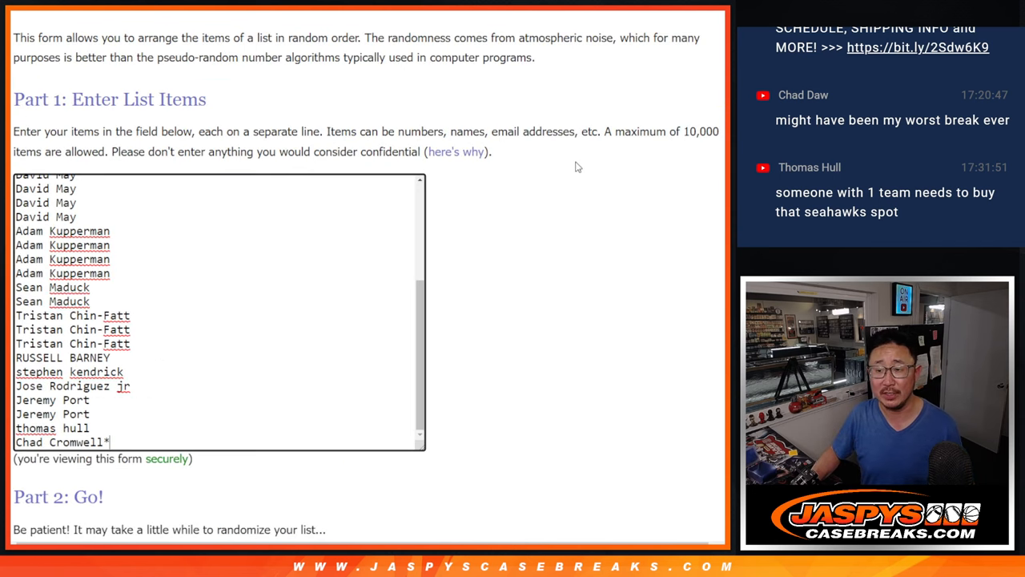
scroll(down, 3)
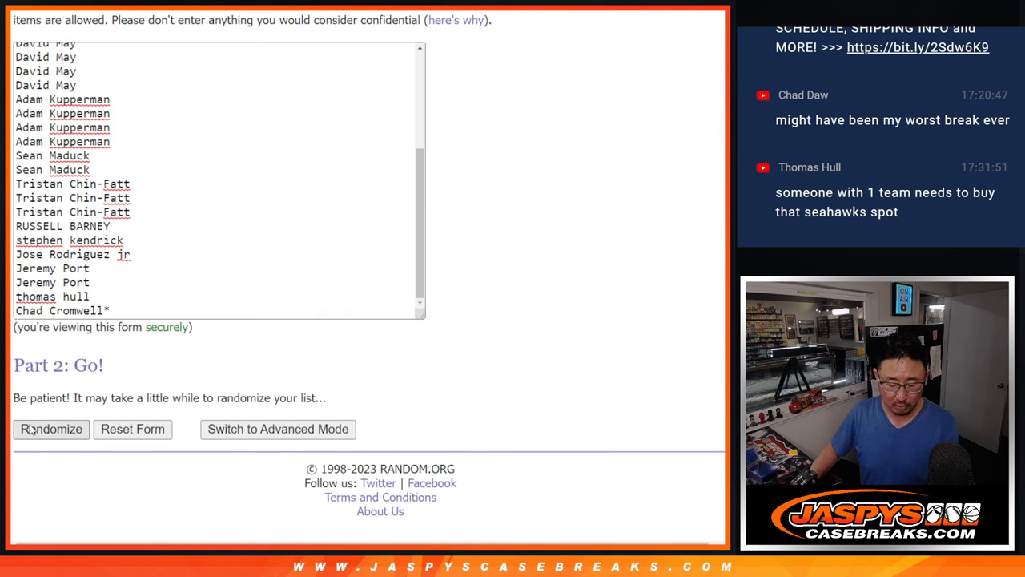
click(51, 430)
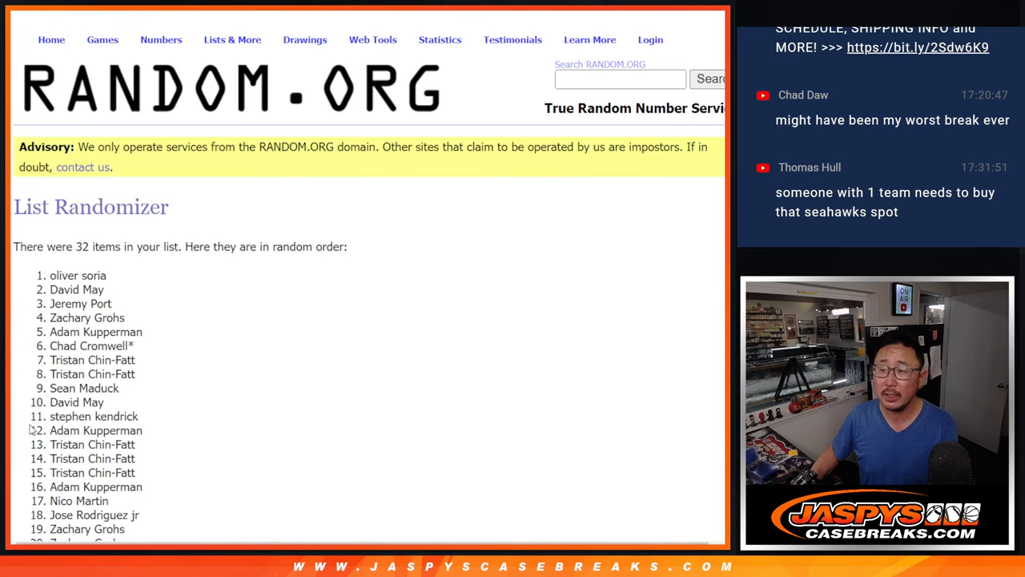
scroll(down, 3)
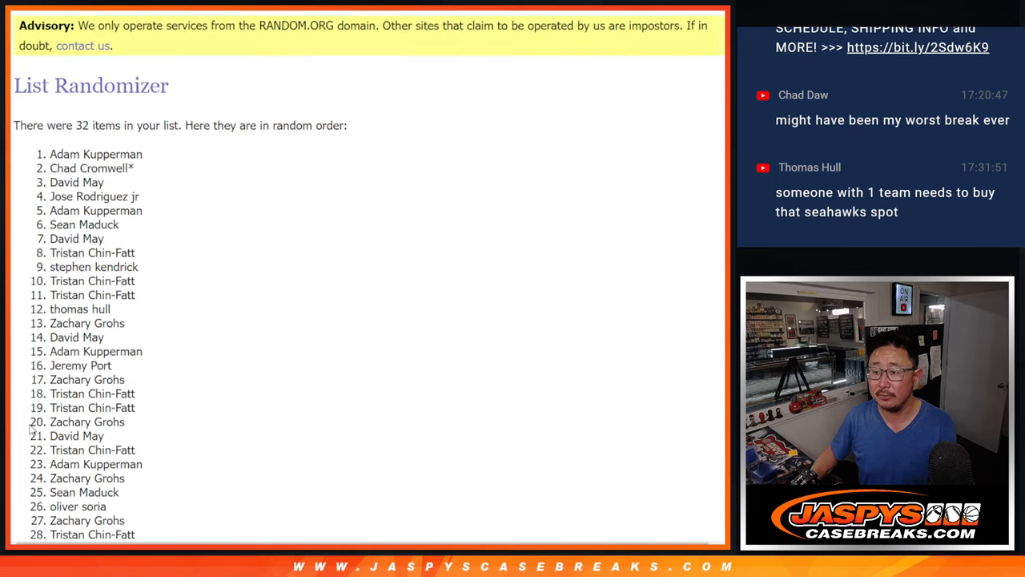
scroll(down, 3)
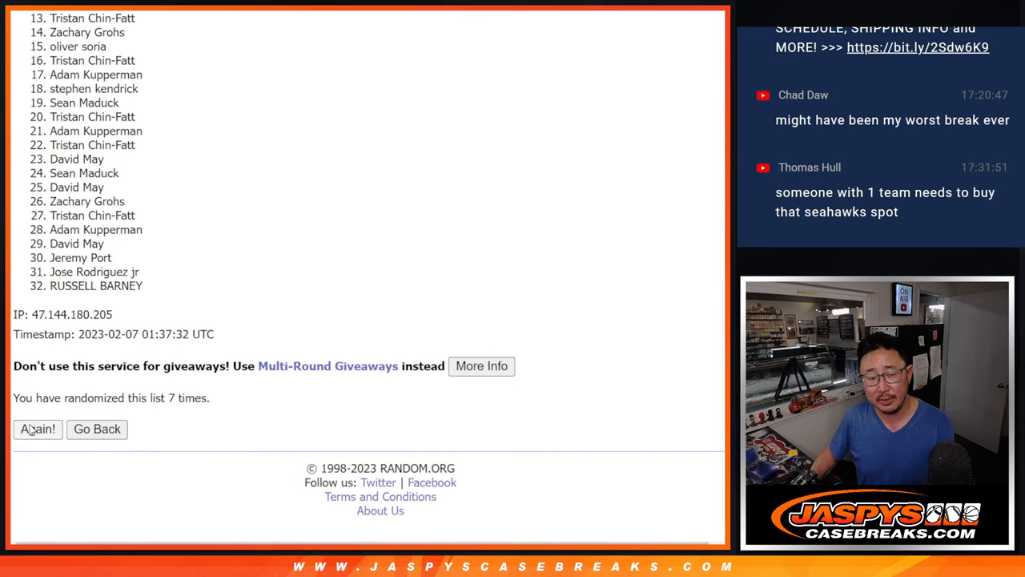
click(38, 429)
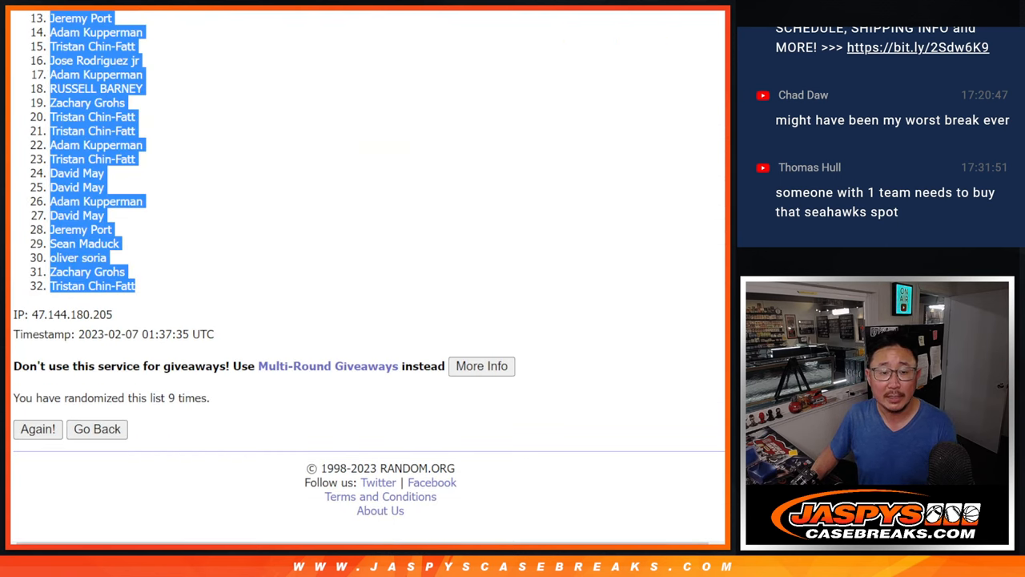
click(96, 430)
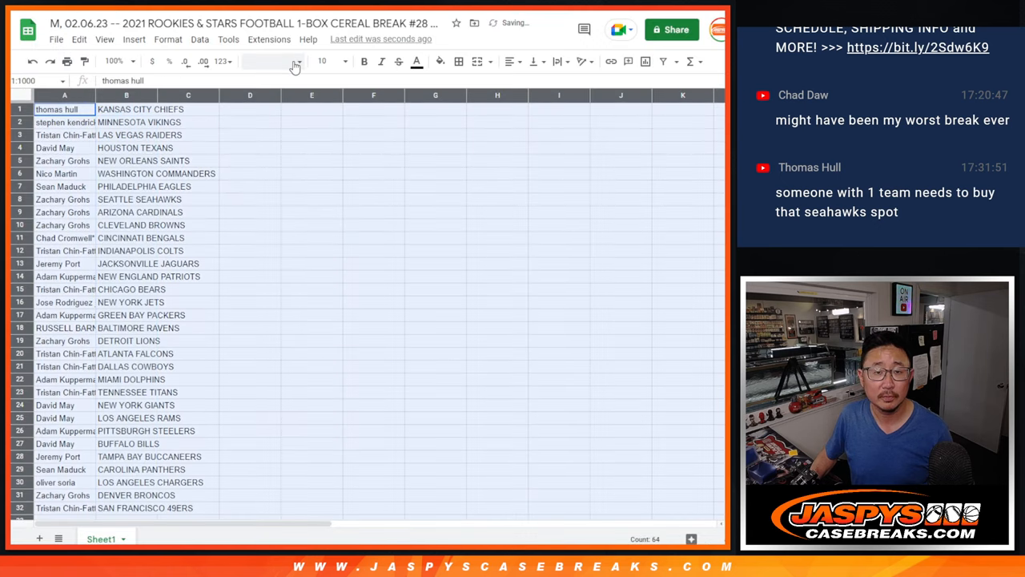
Apply Calibri size 12 to the names and teams and review rows 1–32.
click(273, 61)
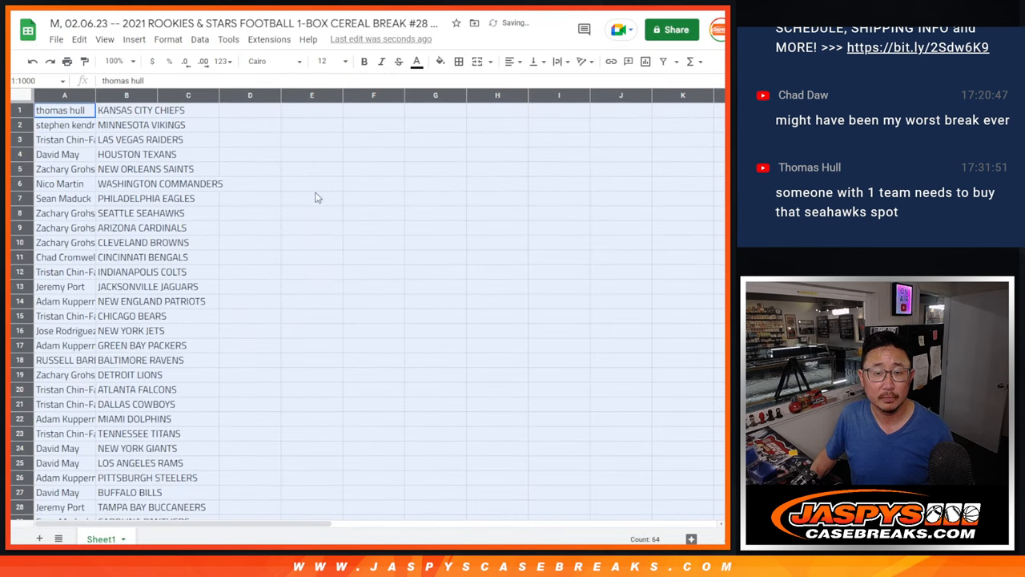
click(113, 61)
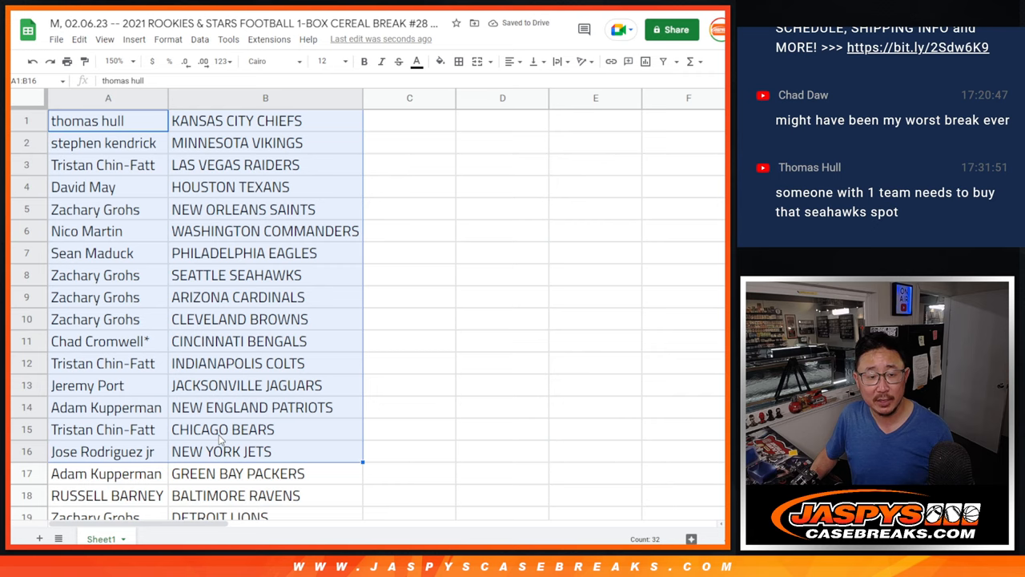
scroll(down, 3)
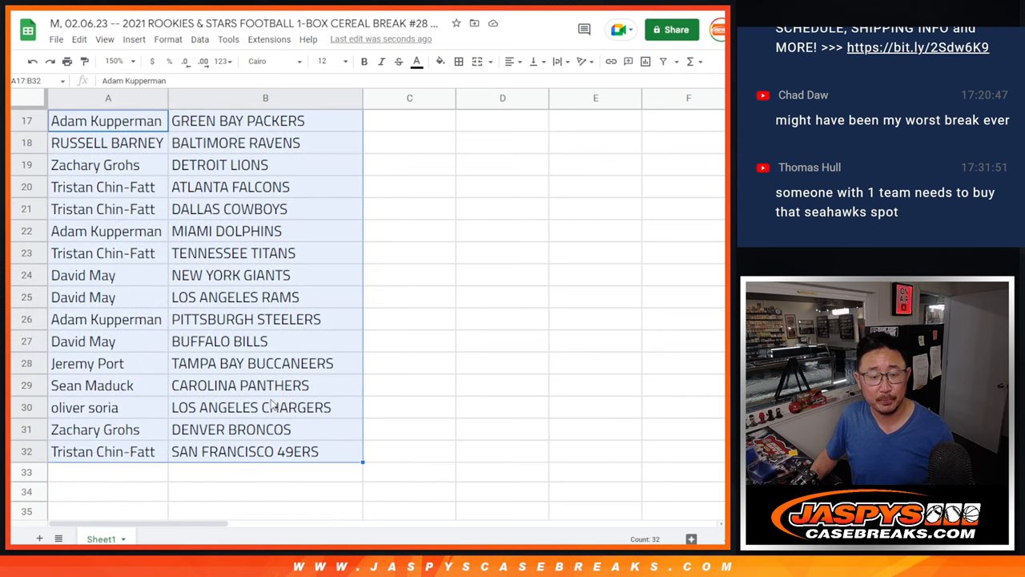
scroll(up, 3)
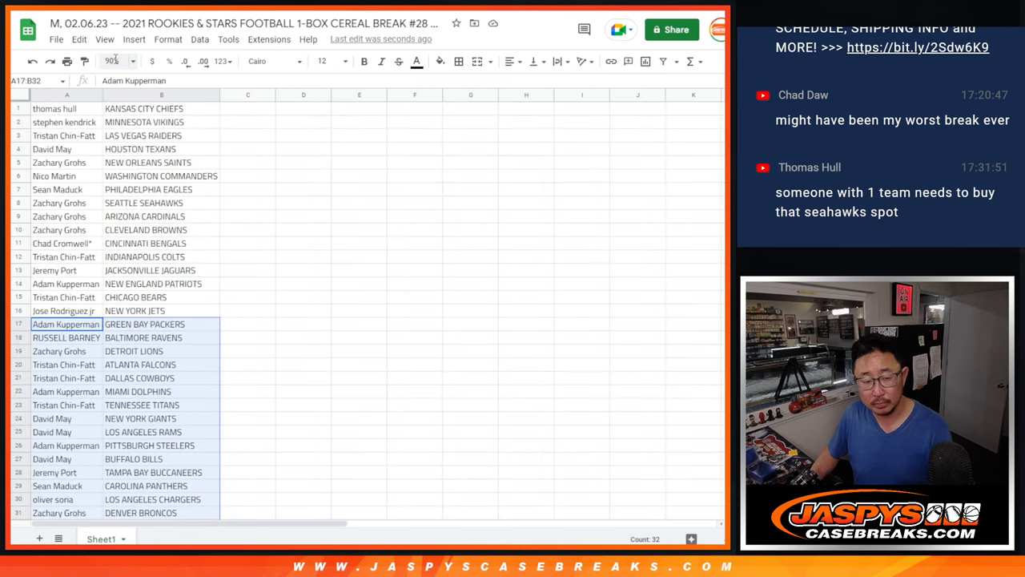
click(113, 61)
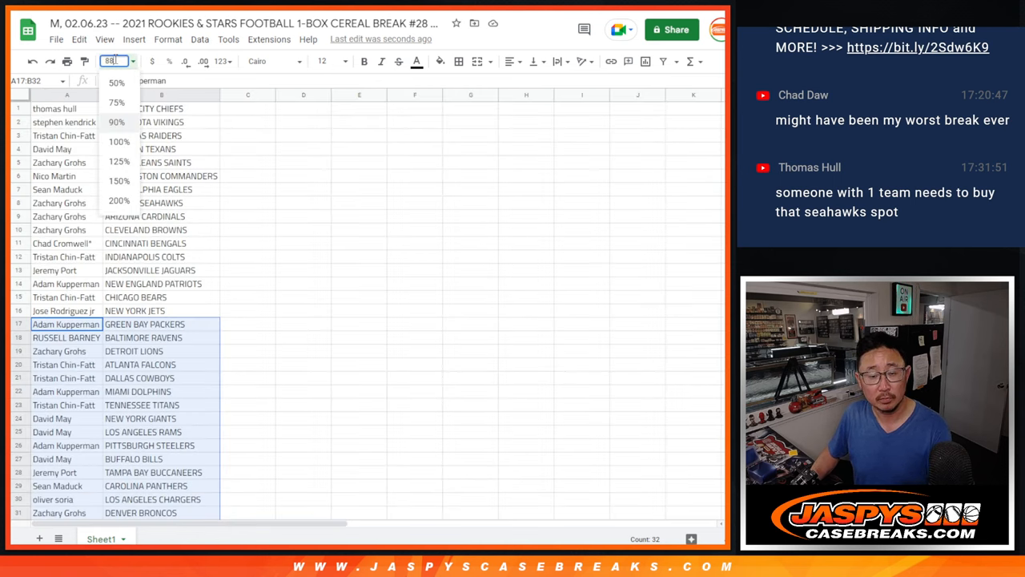
Sort the sheet A to Z by the team column B and stage a one-page portrait printout.
right_click(160, 95)
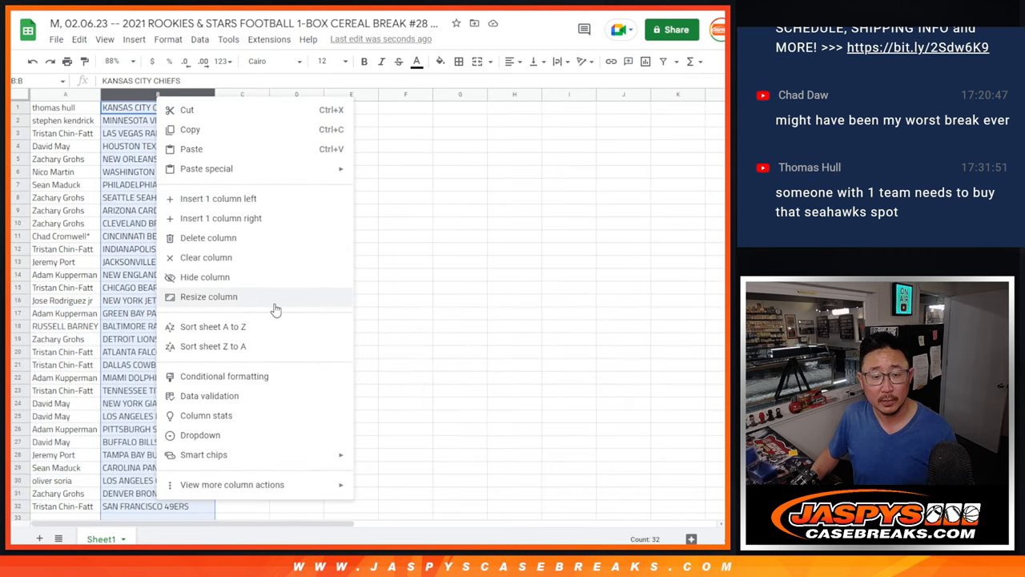
click(213, 327)
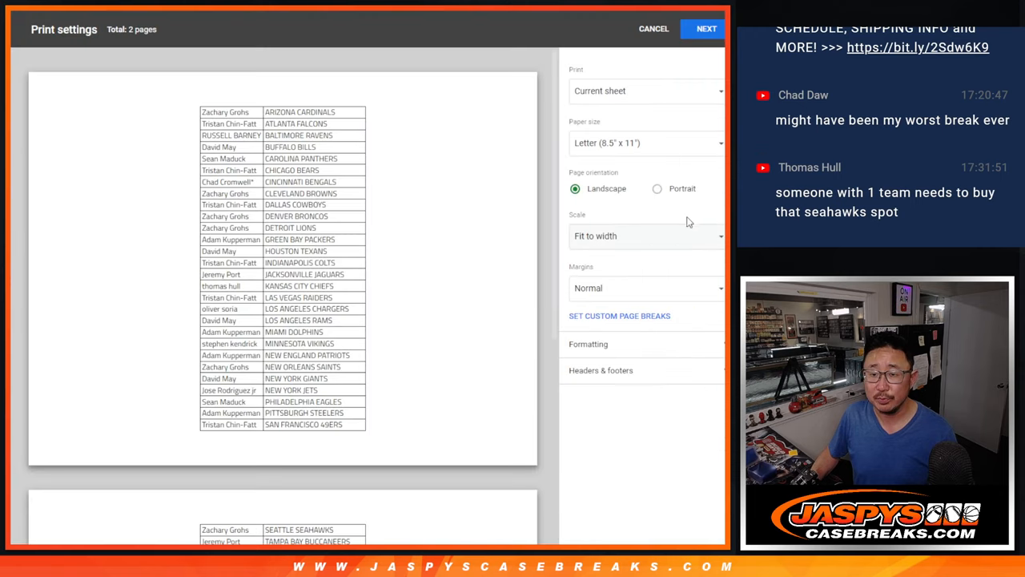
click(657, 189)
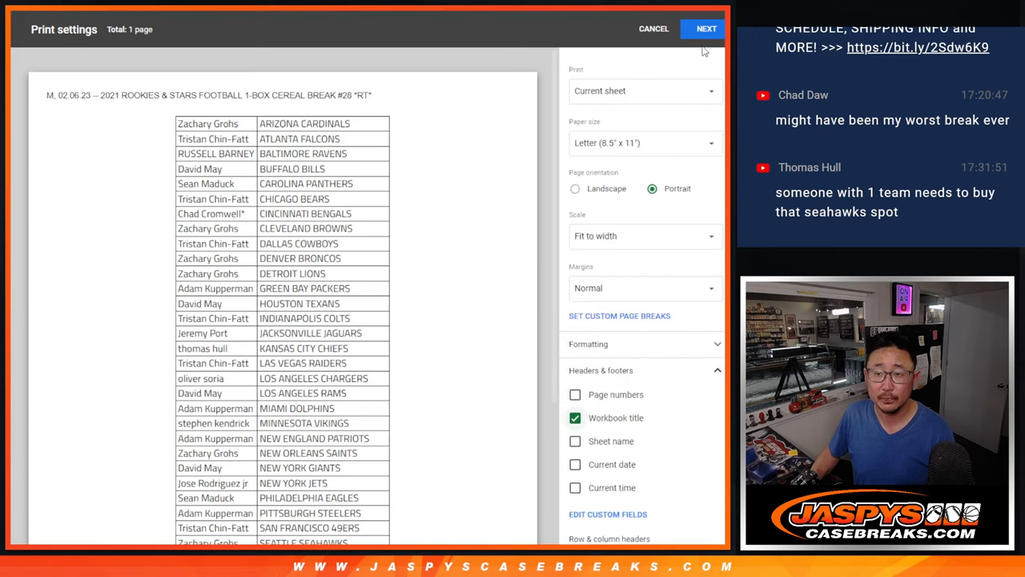
click(705, 29)
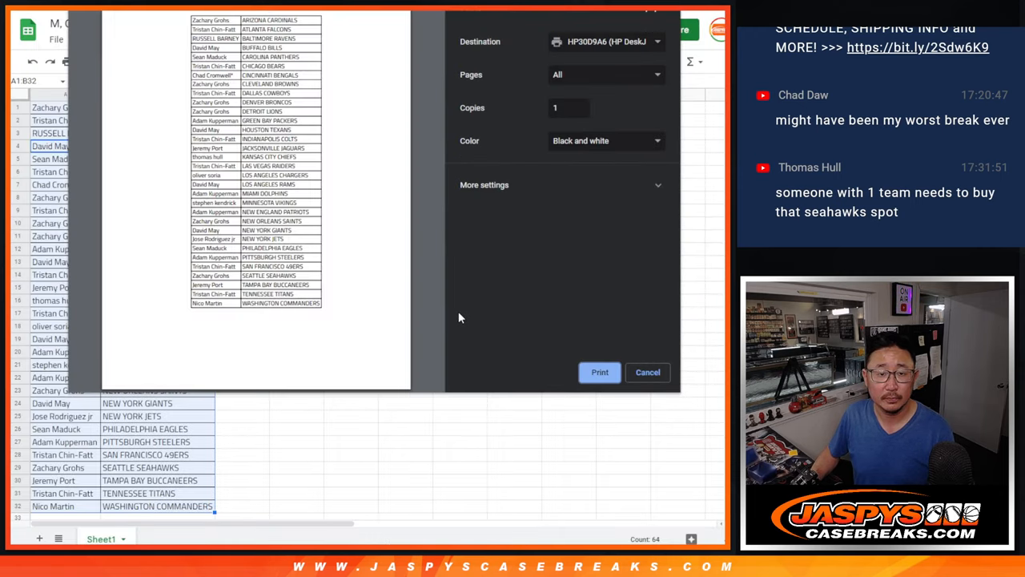
Send the team-sorted sheet to the printer and return to the top of the break sheet.
click(647, 372)
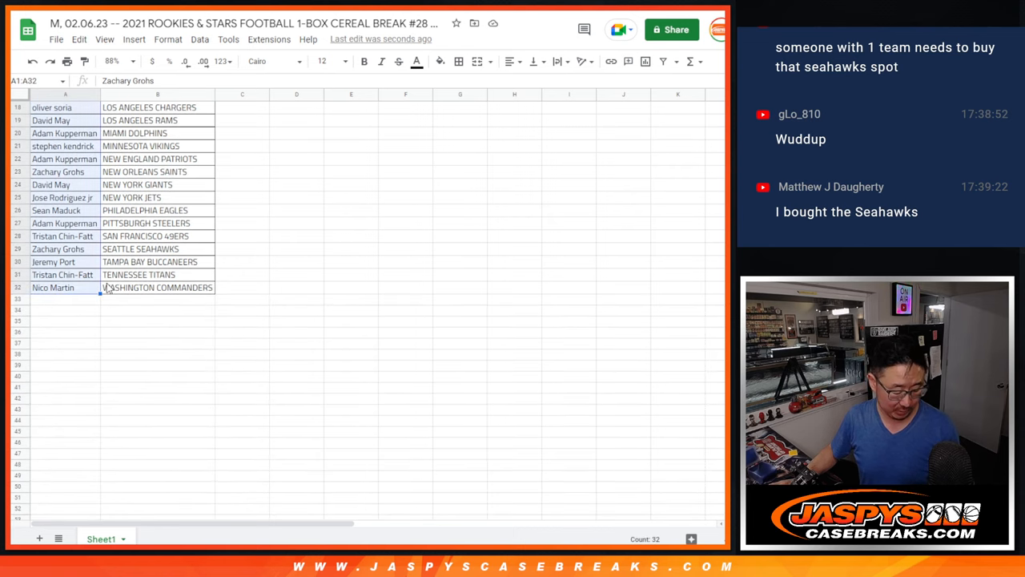
scroll(up, 3)
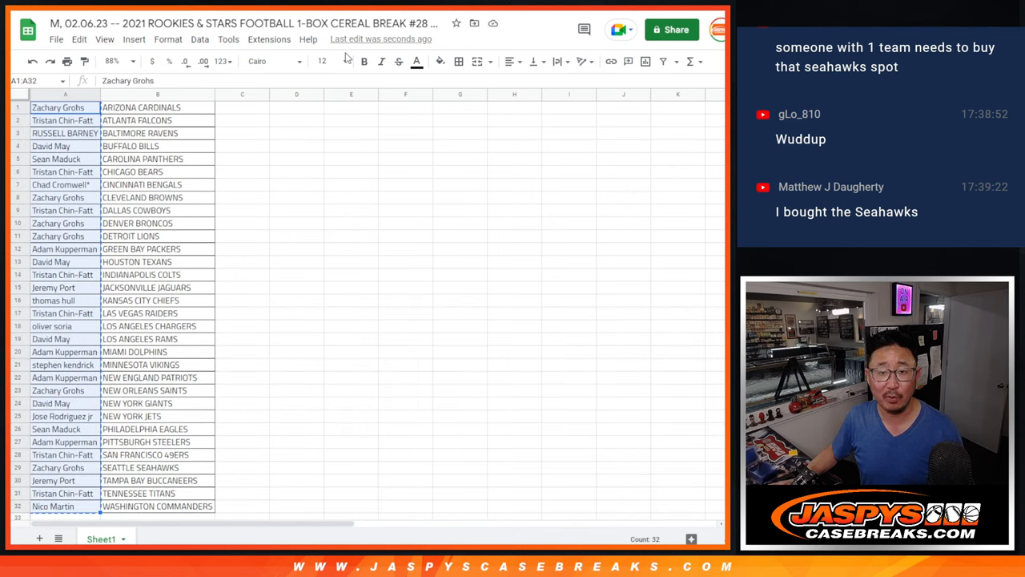
mouse_move(322, 61)
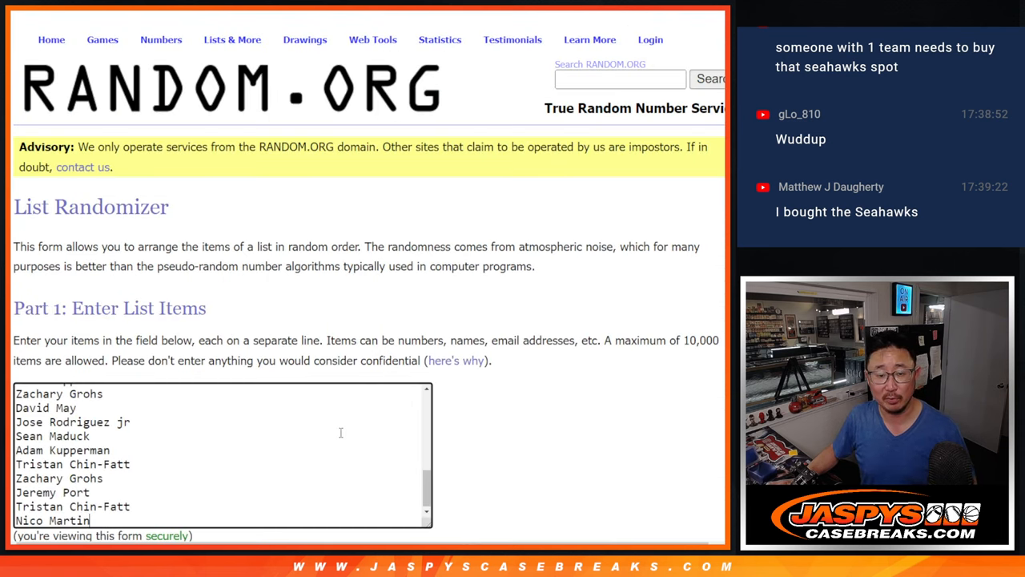
Reshuffle the 32 names in the List Randomizer to reach the fifth, final giveaway order.
scroll(down, 3)
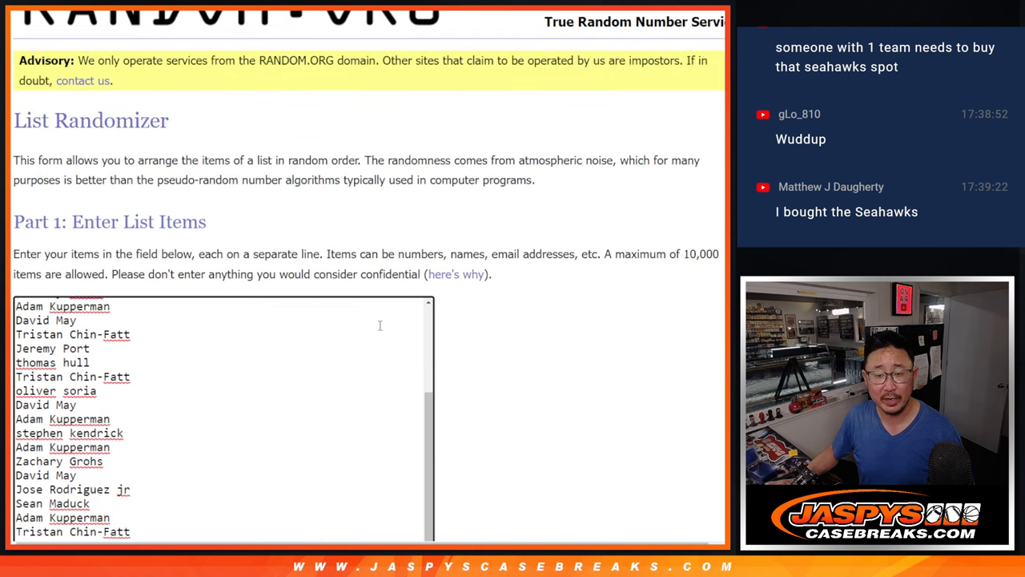
scroll(down, 3)
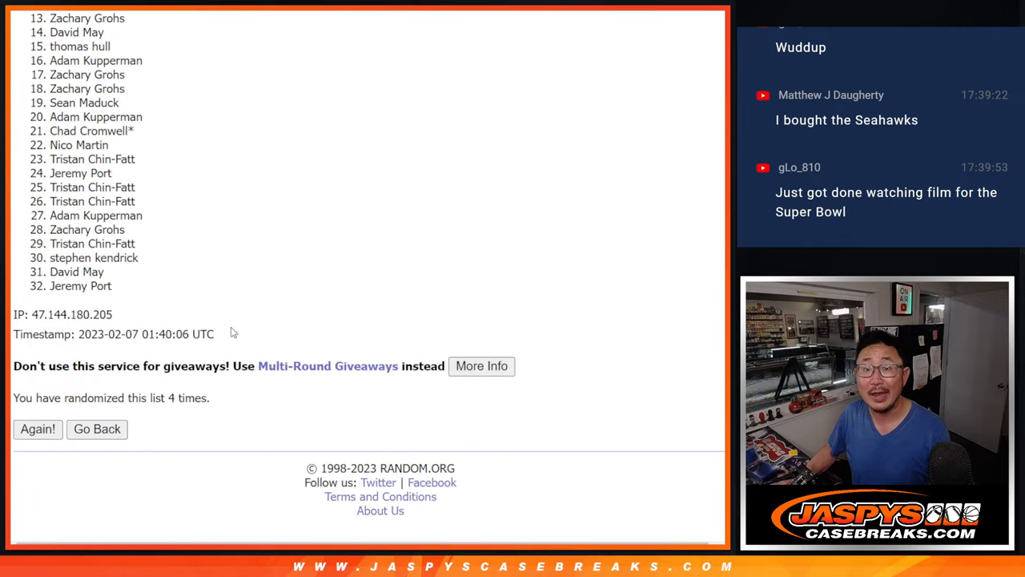
click(39, 429)
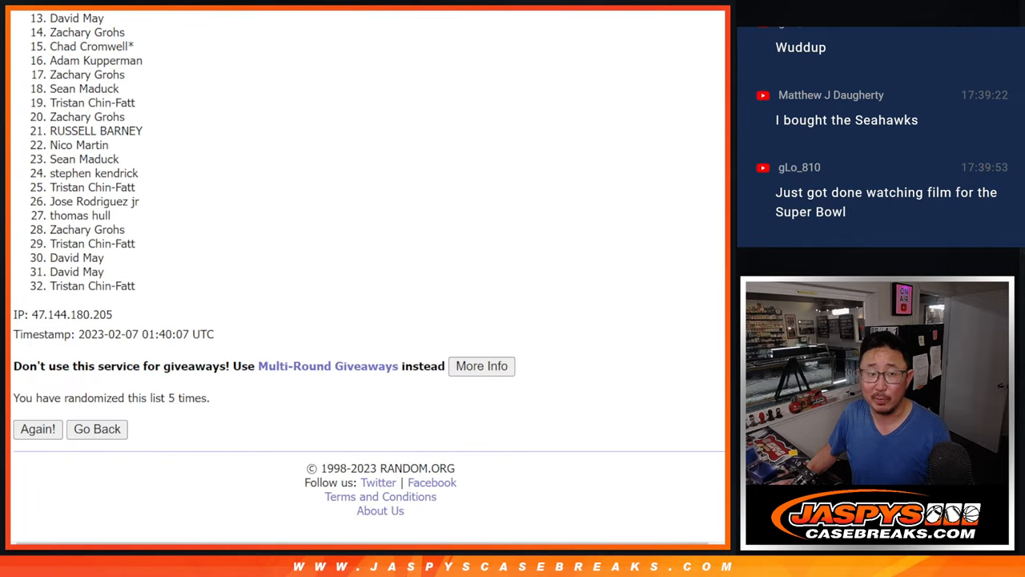
scroll(up, 3)
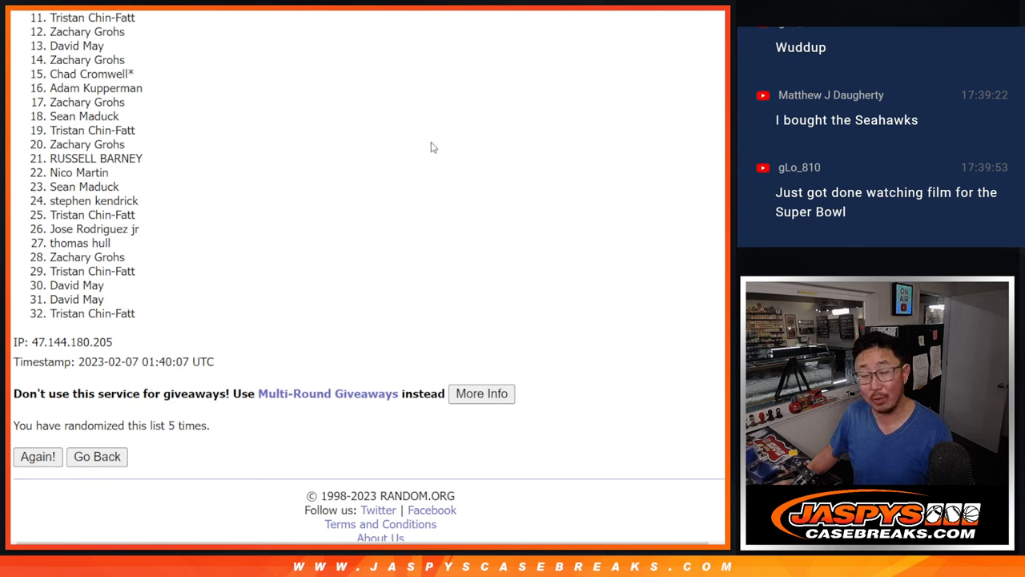
mouse_move(479, 152)
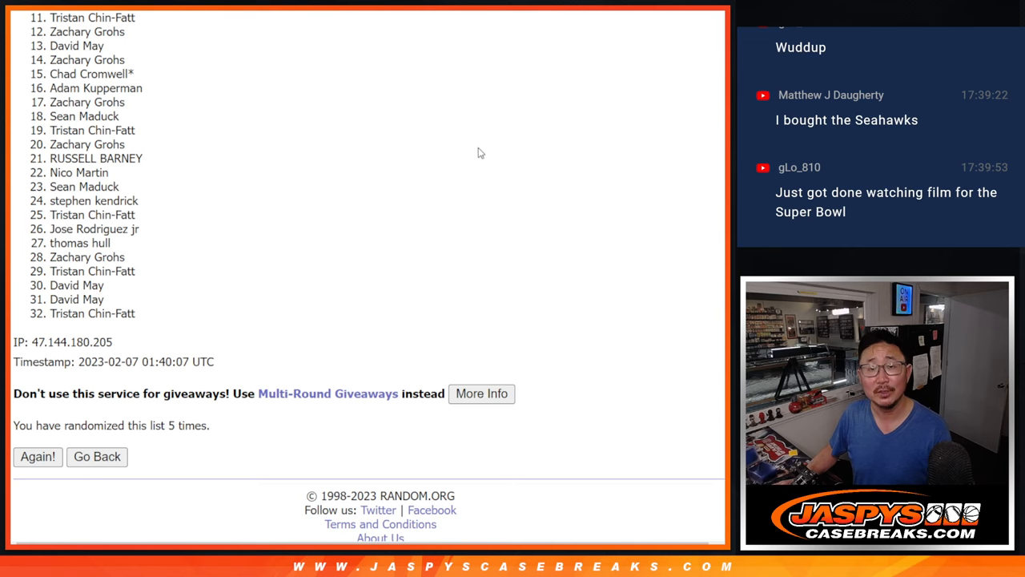
mouse_move(721, 234)
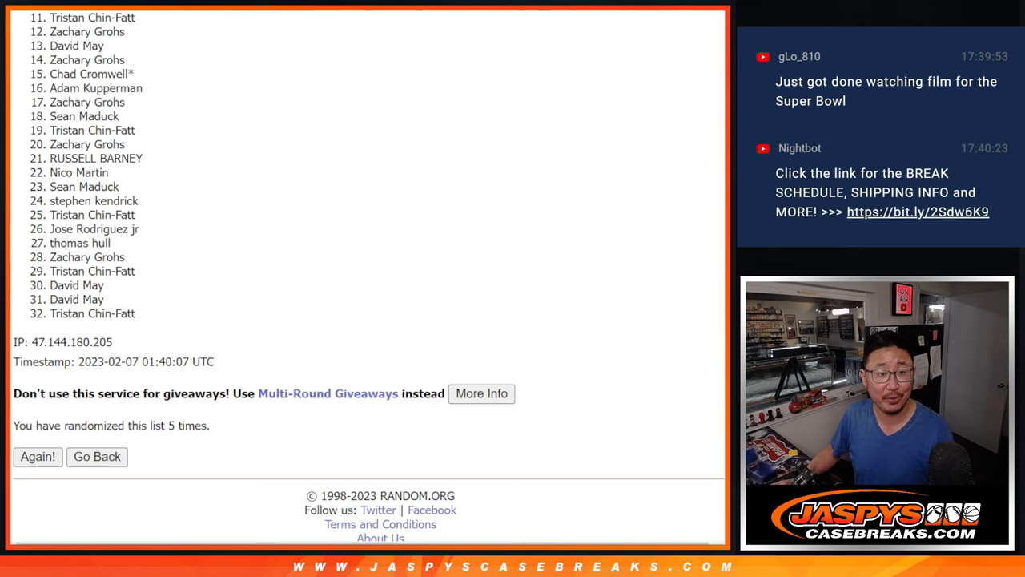
scroll(up, 3)
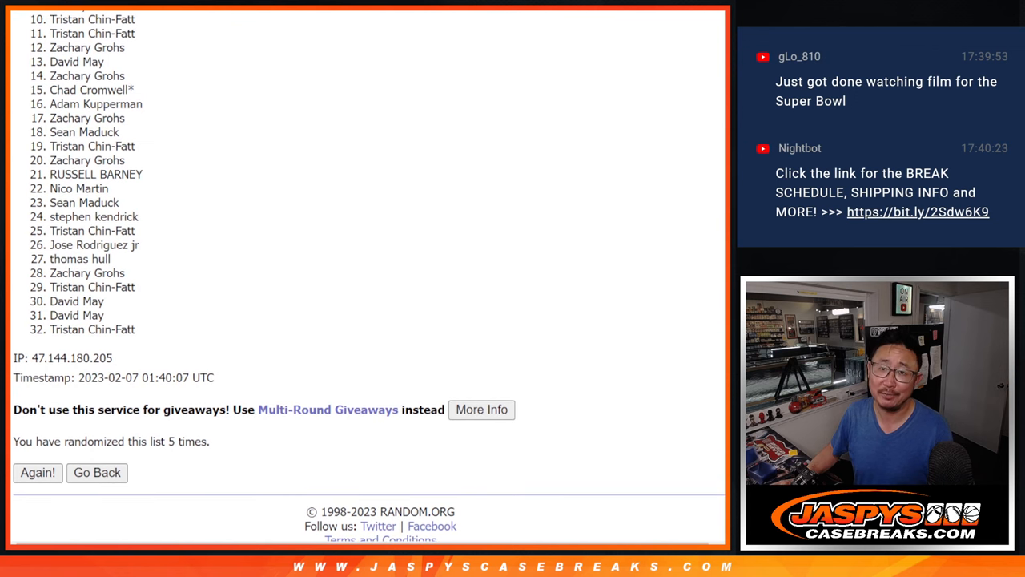